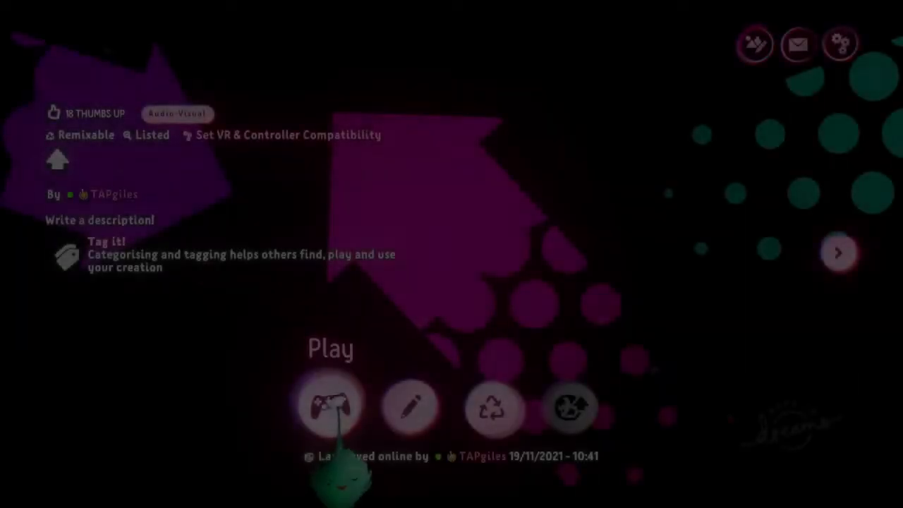
# - Open the pink halftone arrow creation in edit mode from its creation page
pyautogui.click(330, 406)
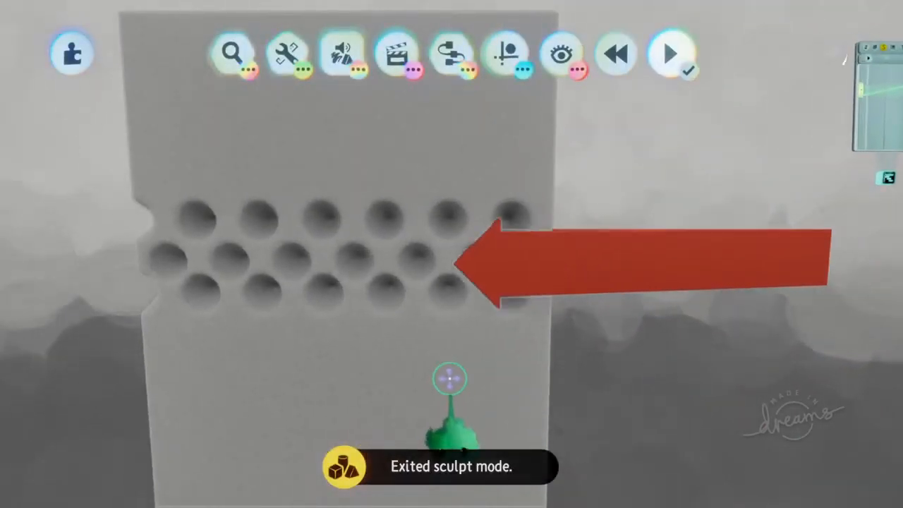
# - Add a Timeline gadget and reach its Playback Properties for the red shape animation
pyautogui.click(669, 53)
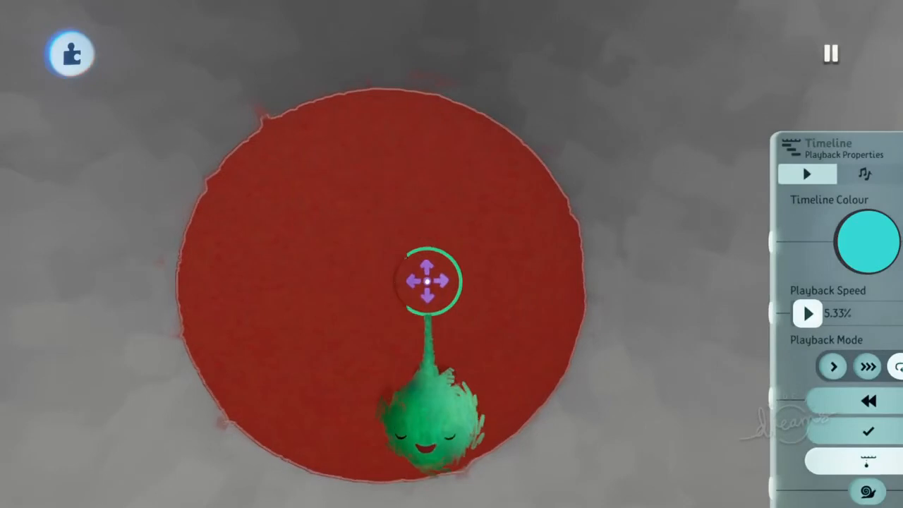